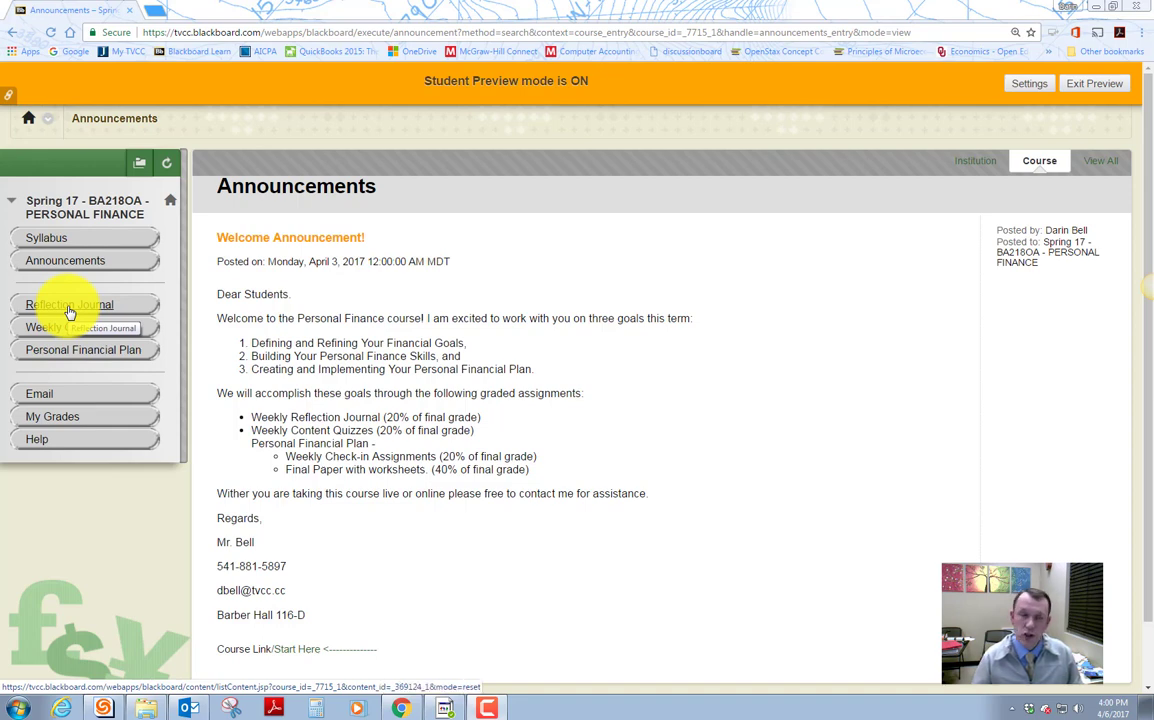
# Step: View the older course's Weekly Reflection Journal from its Reflection Journal area
pyautogui.click(68, 304)
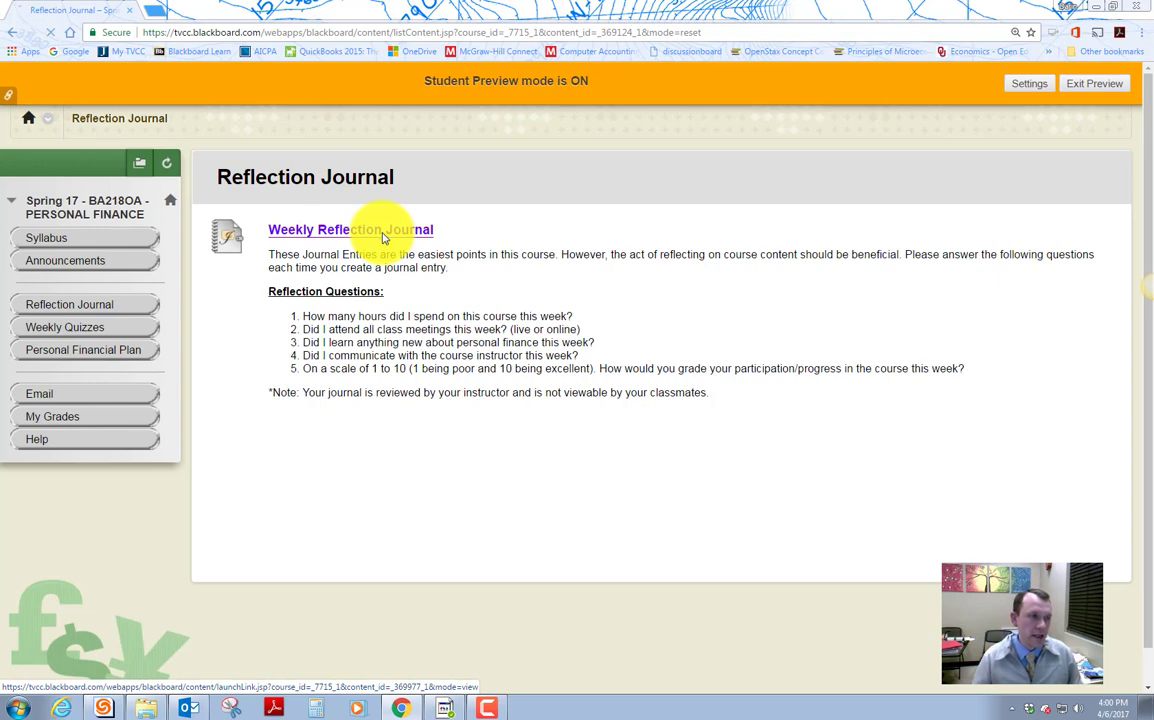
pyautogui.click(348, 228)
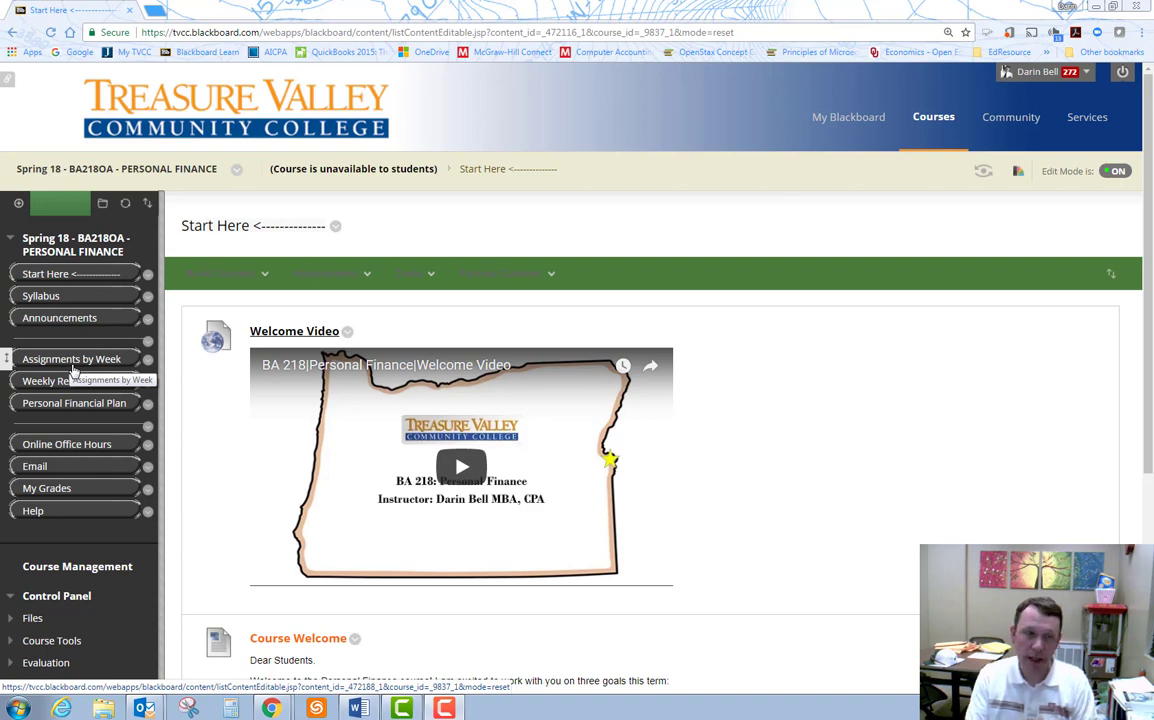
# Step: Browse Assignments by Week and the Week 1 Assignments folder's discussion, quiz and journal items
pyautogui.click(72, 358)
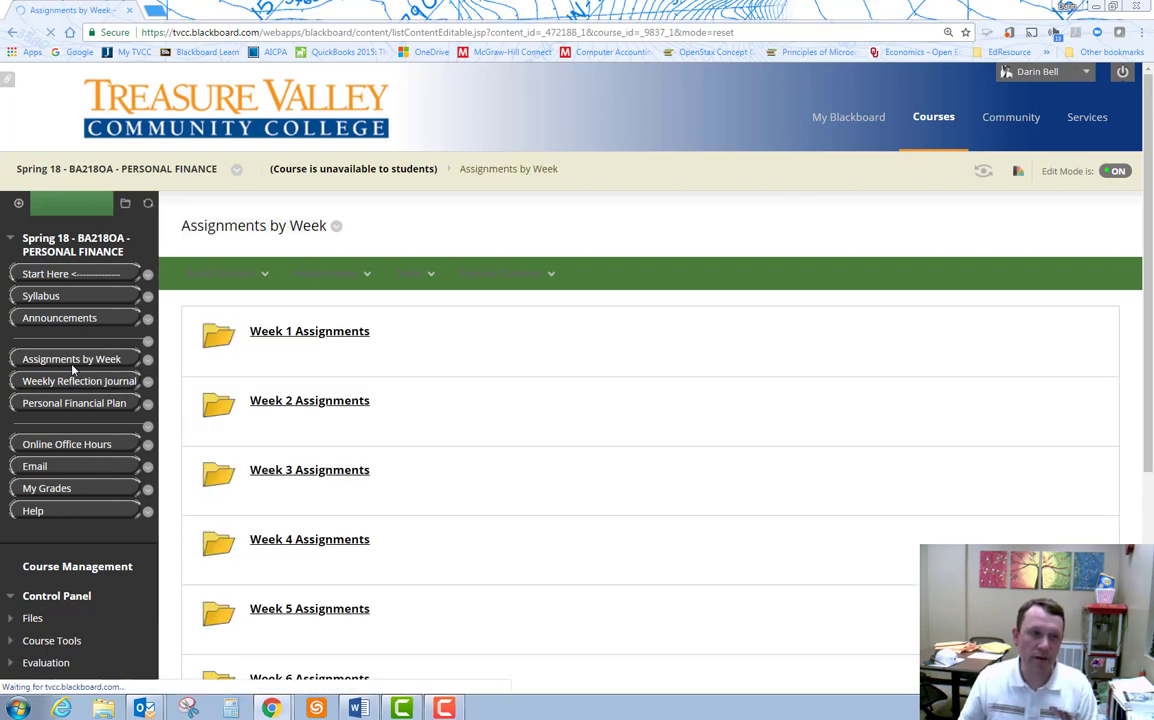
pyautogui.scroll(-3)
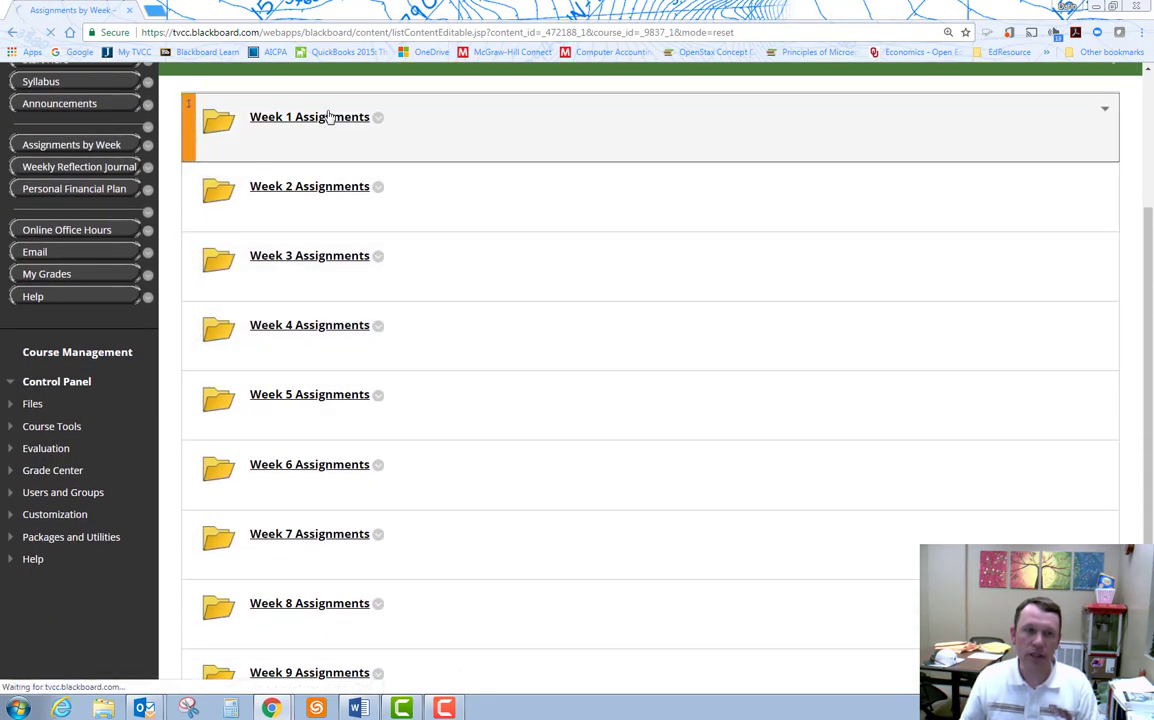
pyautogui.click(308, 116)
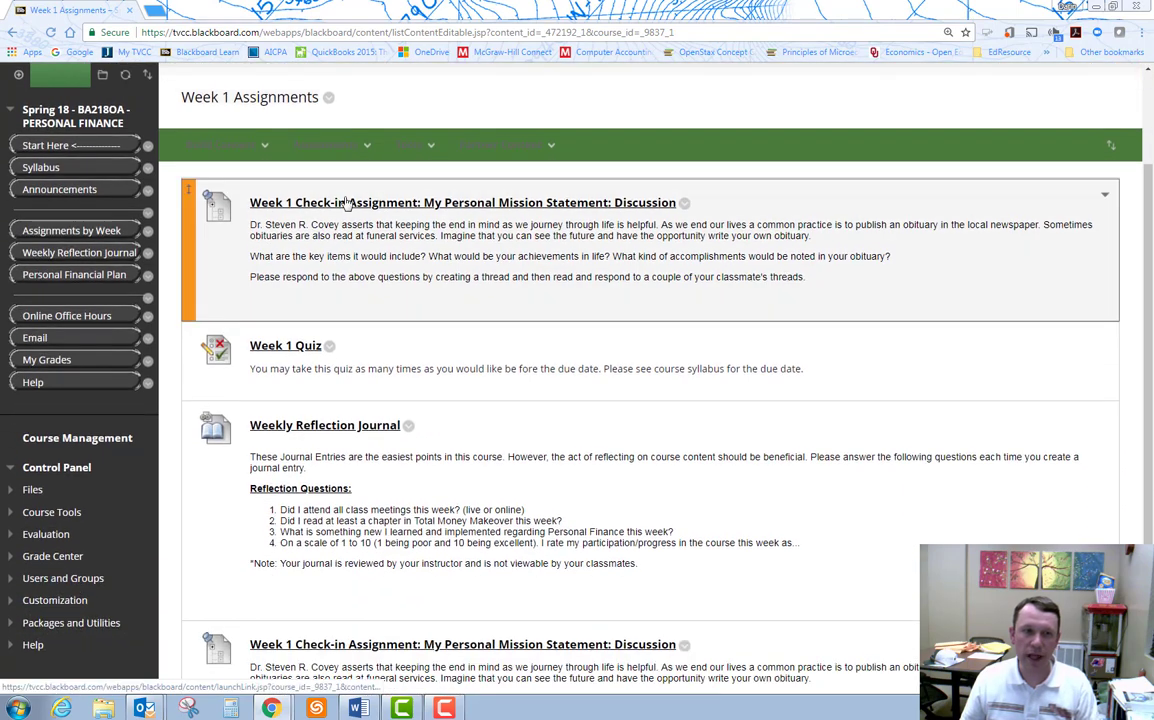
pyautogui.scroll(-3)
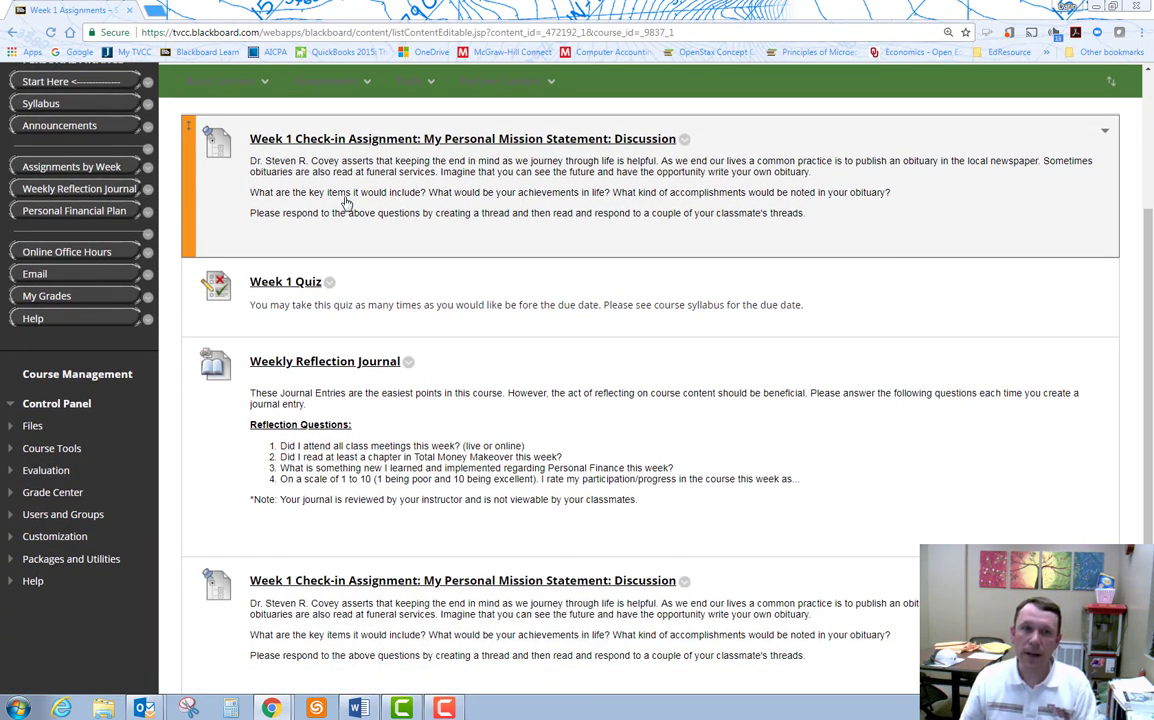
pyautogui.scroll(-3)
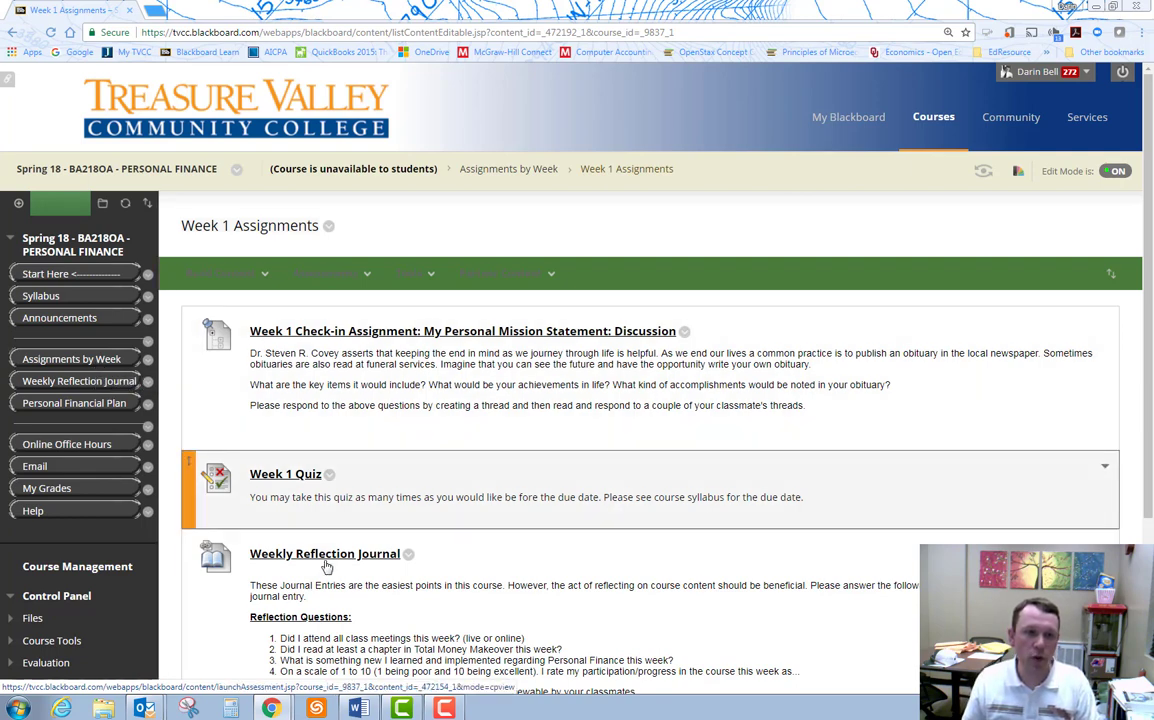
# Step: View the Week 1 Weekly Reflection Journal with its instructions and reflection questions
pyautogui.click(324, 552)
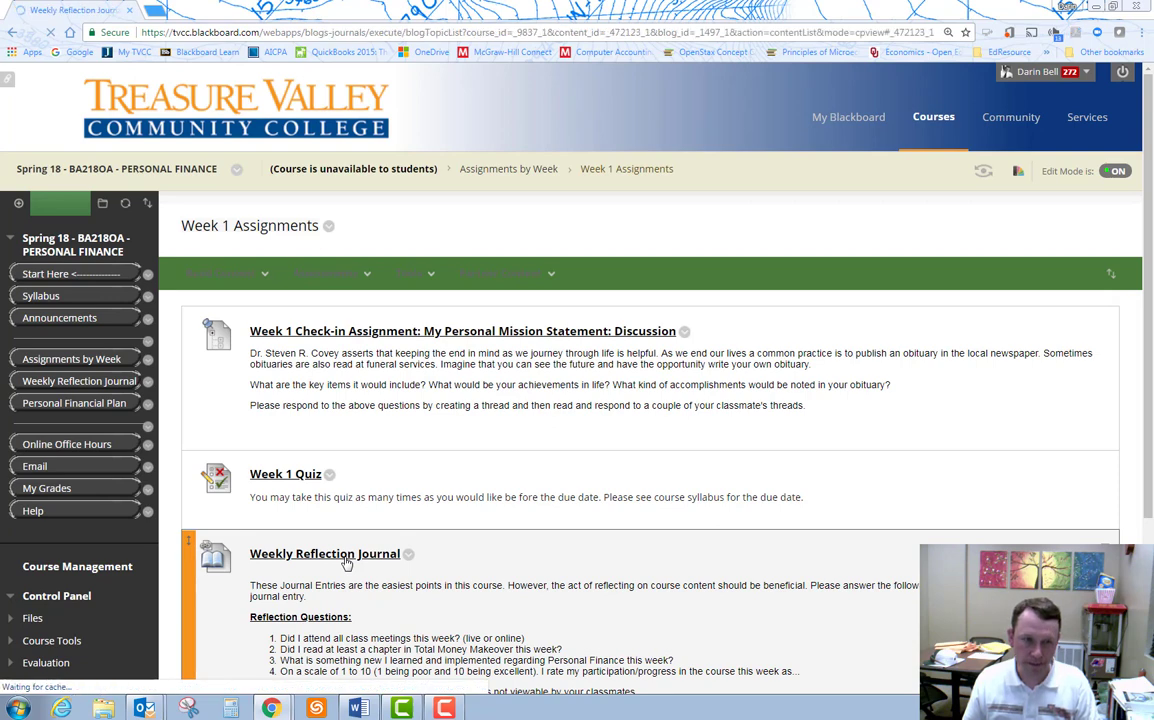
pyautogui.click(324, 552)
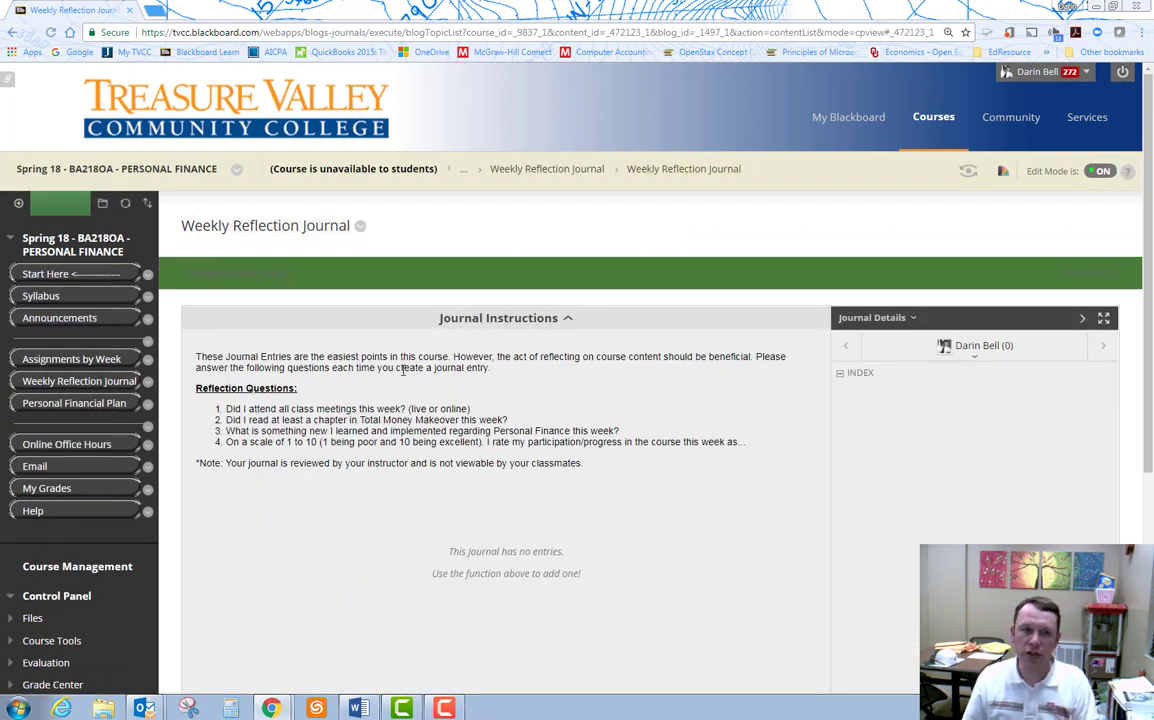
pyautogui.moveTo(616, 412)
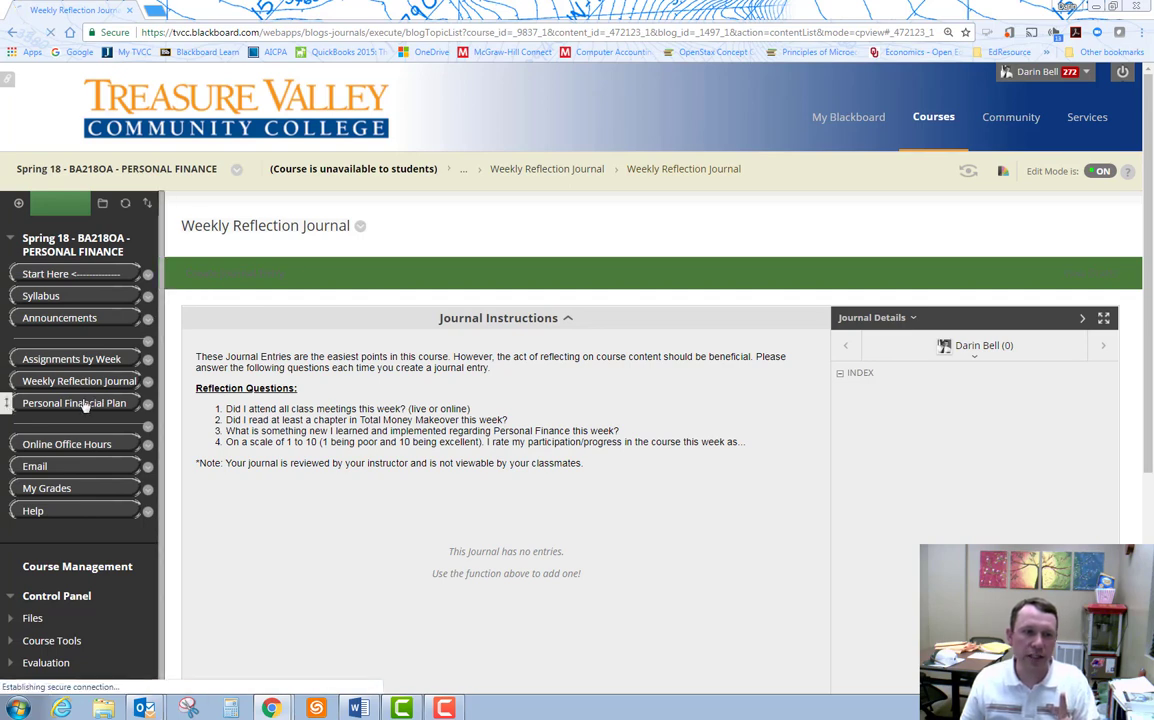
# Step: View the Personal Financial Plan area, then the Spring 17 course's Weekly Reflection Journal
pyautogui.click(72, 404)
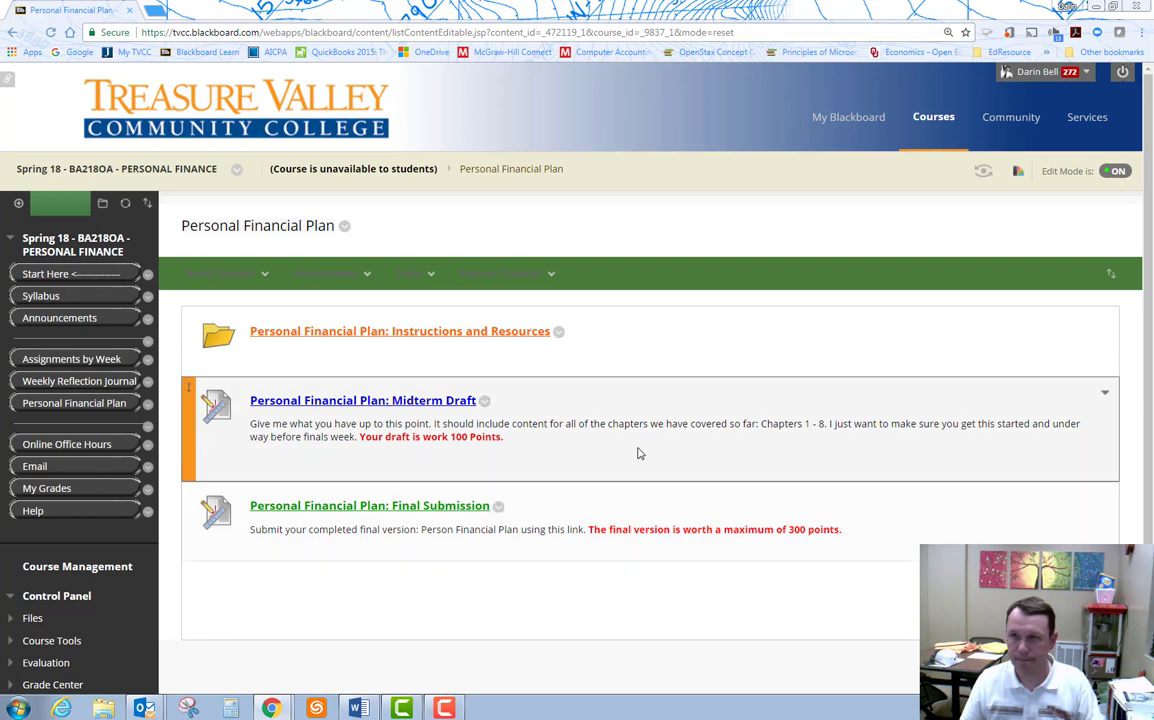
pyautogui.click(80, 380)
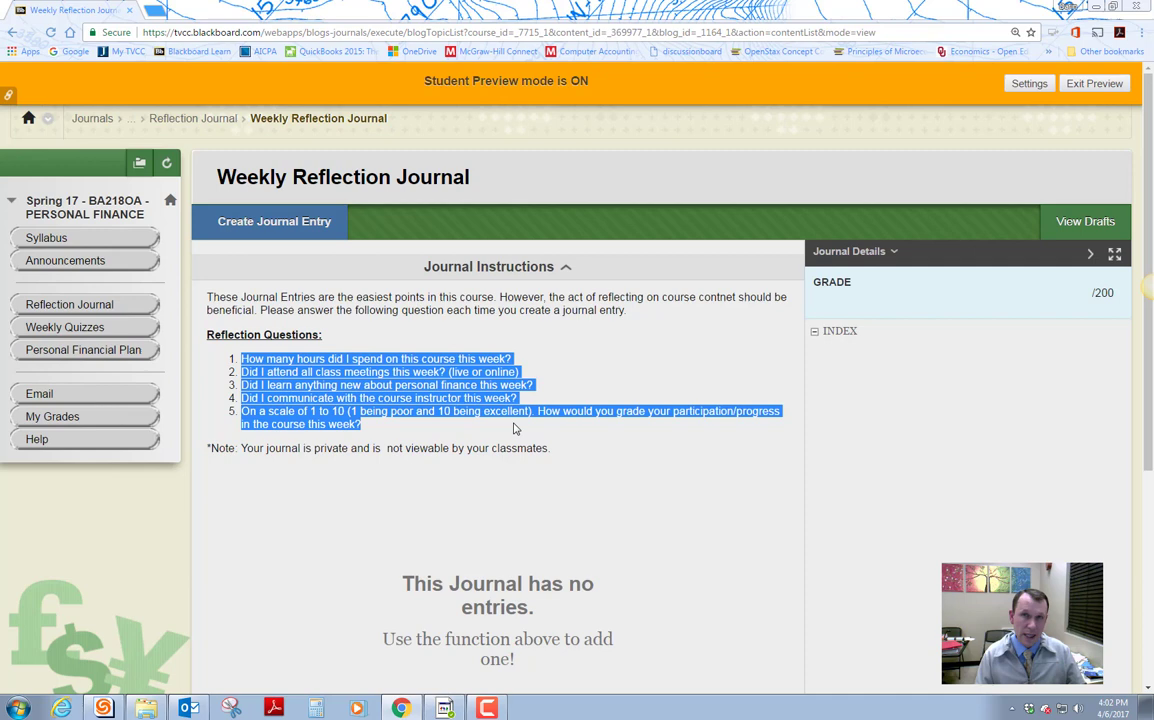
pyautogui.moveTo(64, 328)
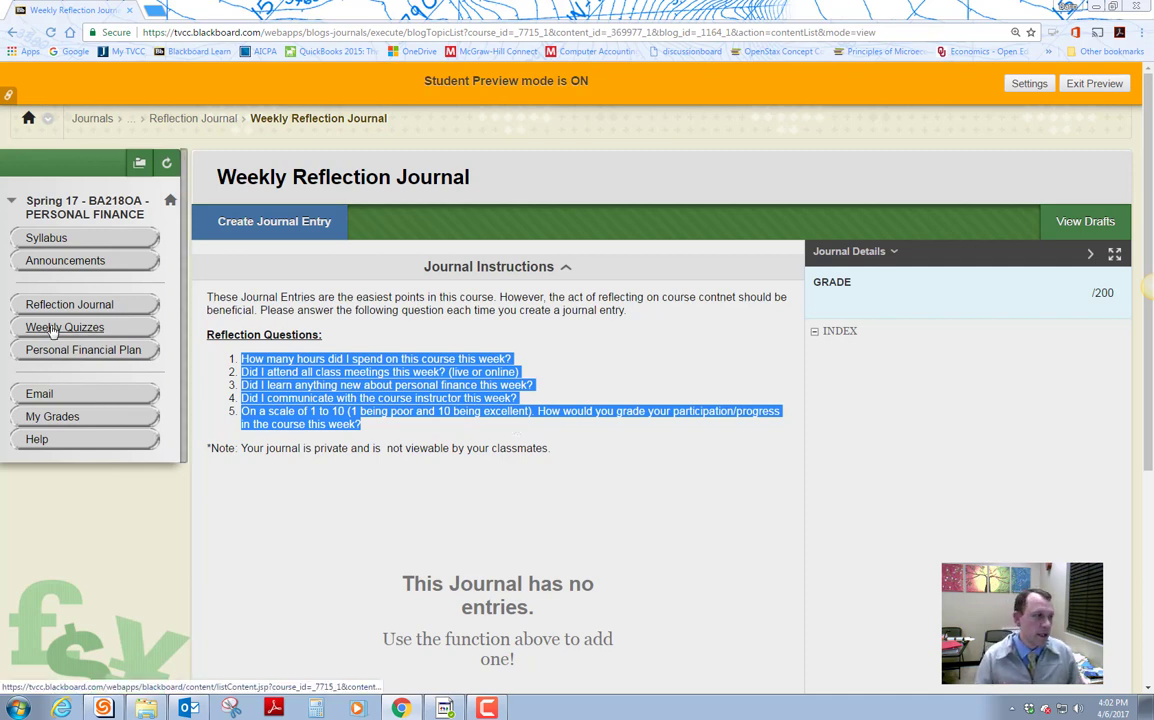
pyautogui.moveTo(64, 328)
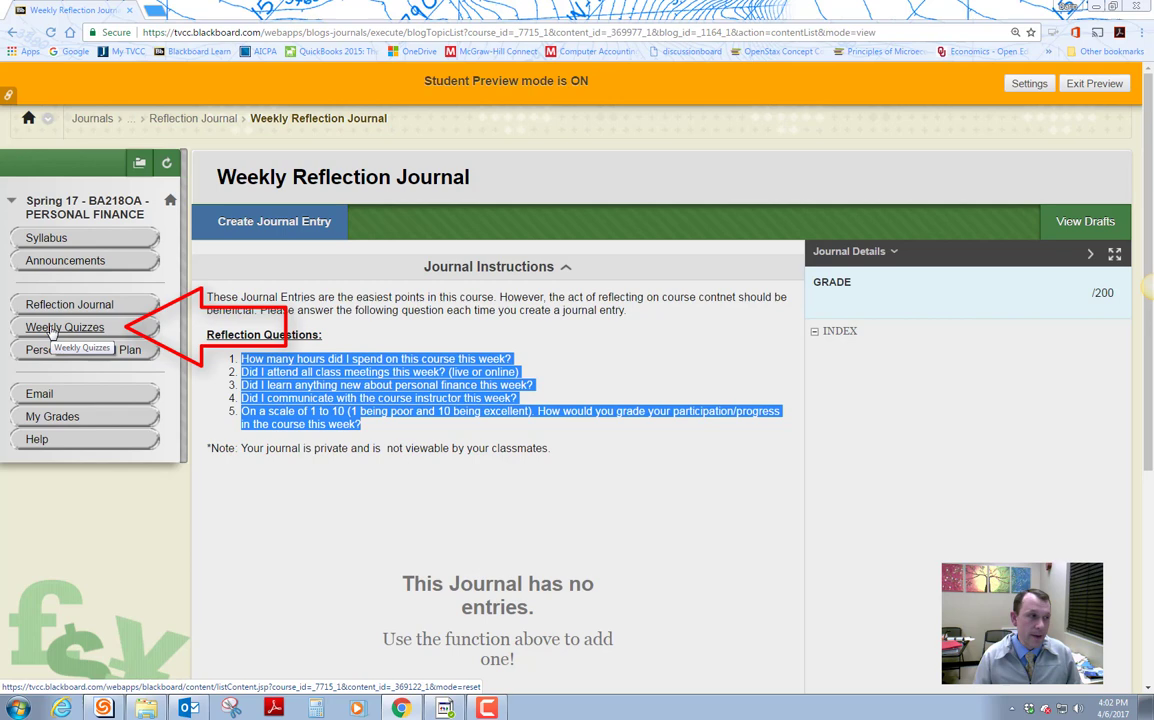
# Step: View the Spring 17 course's Weekly Quizzes list of chapter quizzes
pyautogui.click(64, 328)
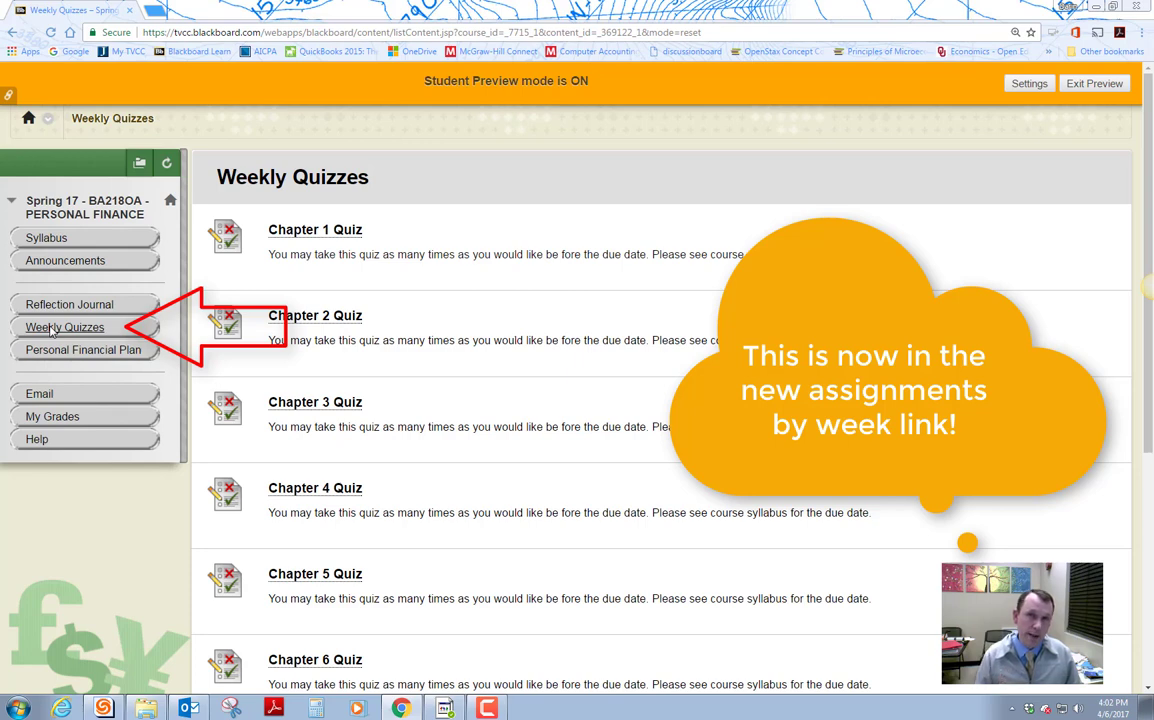
pyautogui.scroll(-3)
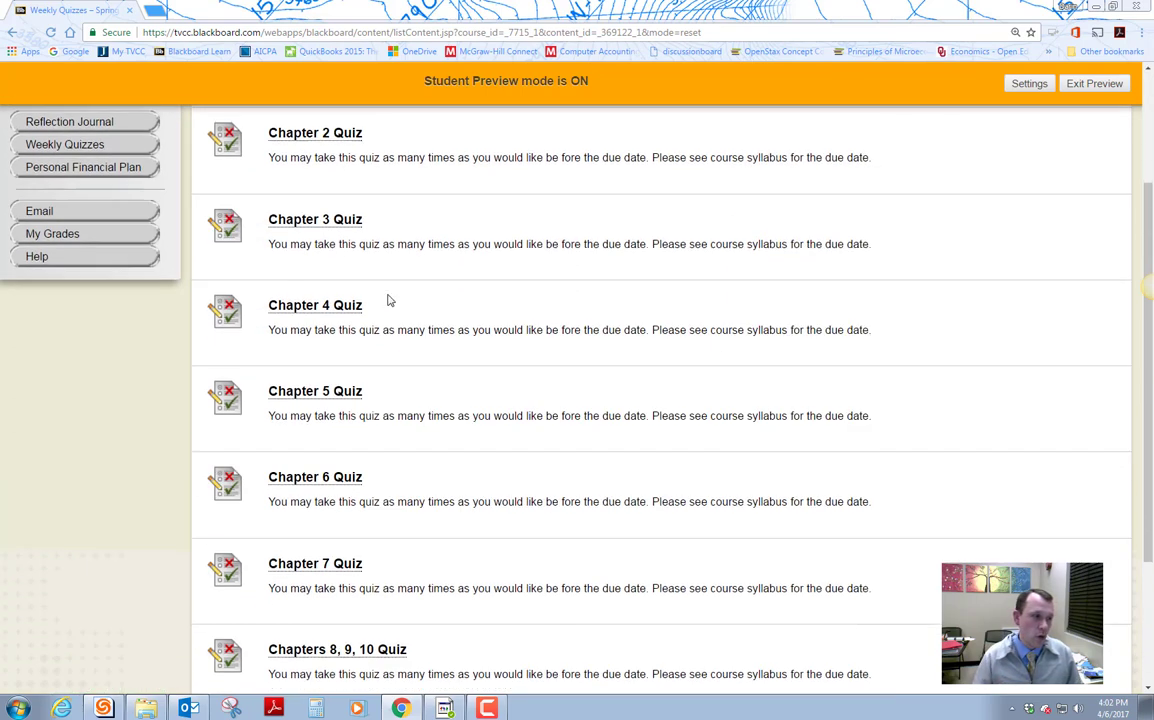
pyautogui.scroll(-3)
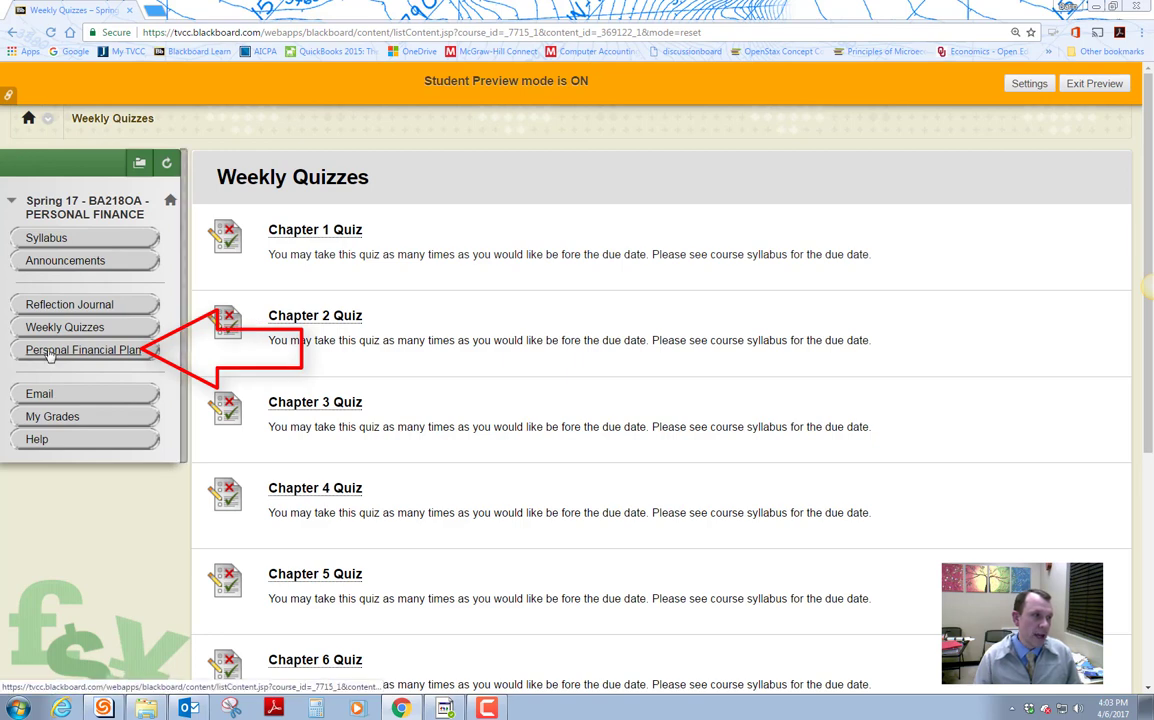
# Step: View the Spring 17 Personal Financial Plan area with check-ins, steps and final submission
pyautogui.click(84, 348)
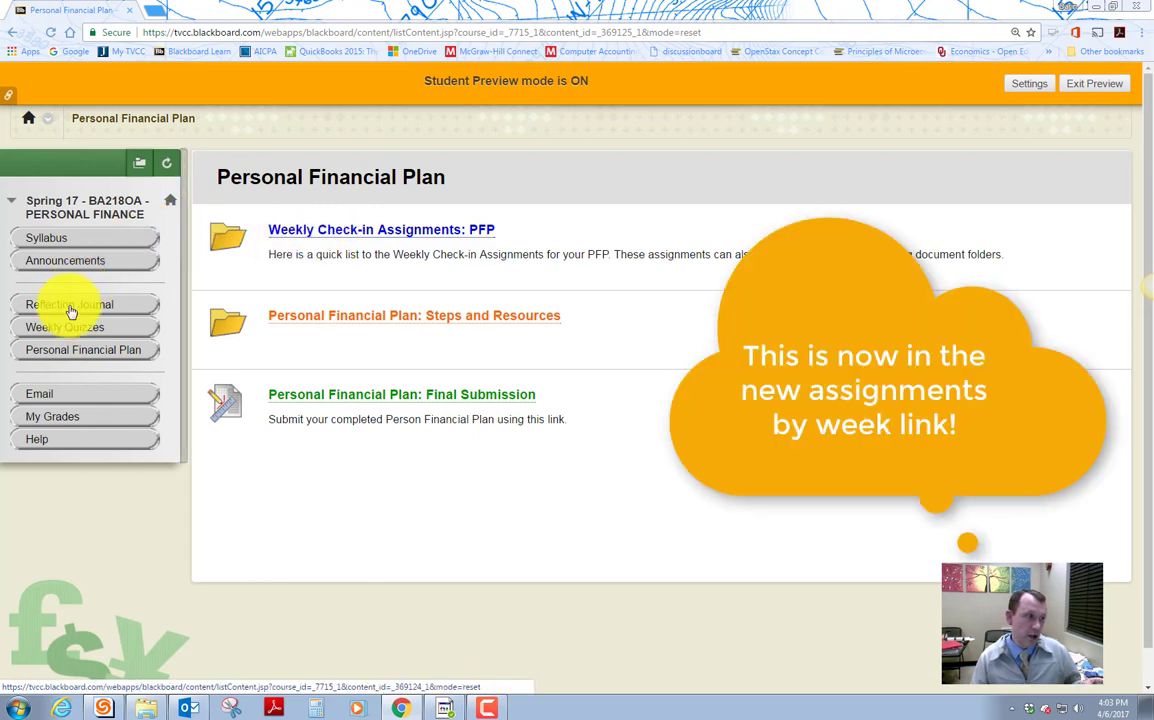
pyautogui.moveTo(92, 350)
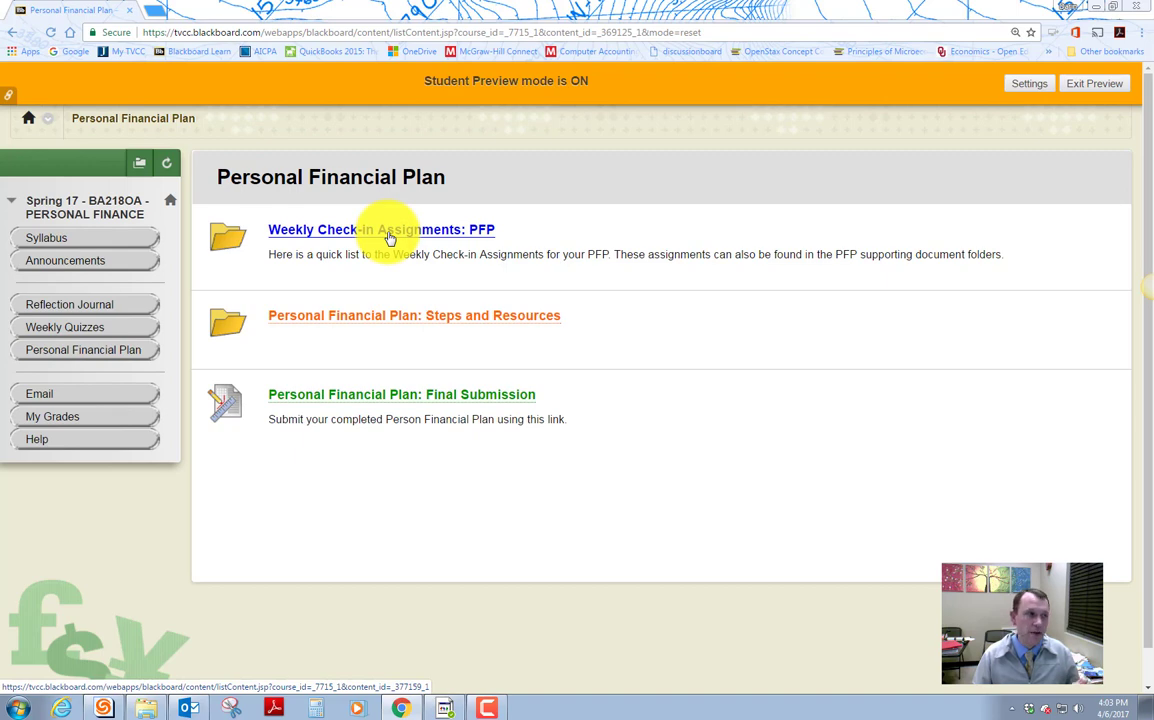
# Step: View the Weekly Check-in Assignments: PFP list leading to the Week 1 mission statement forum
pyautogui.click(380, 228)
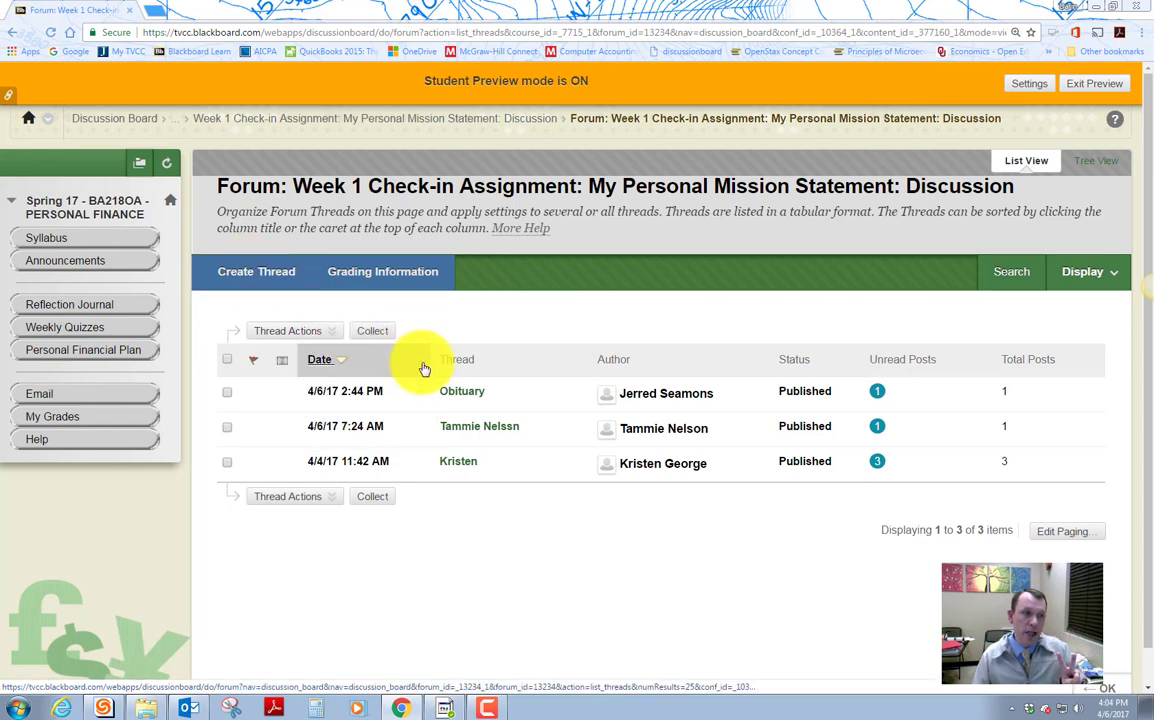
# Step: Read the Obituary thread in the Week 1 forum, then return to Personal Financial Plan
pyautogui.click(460, 390)
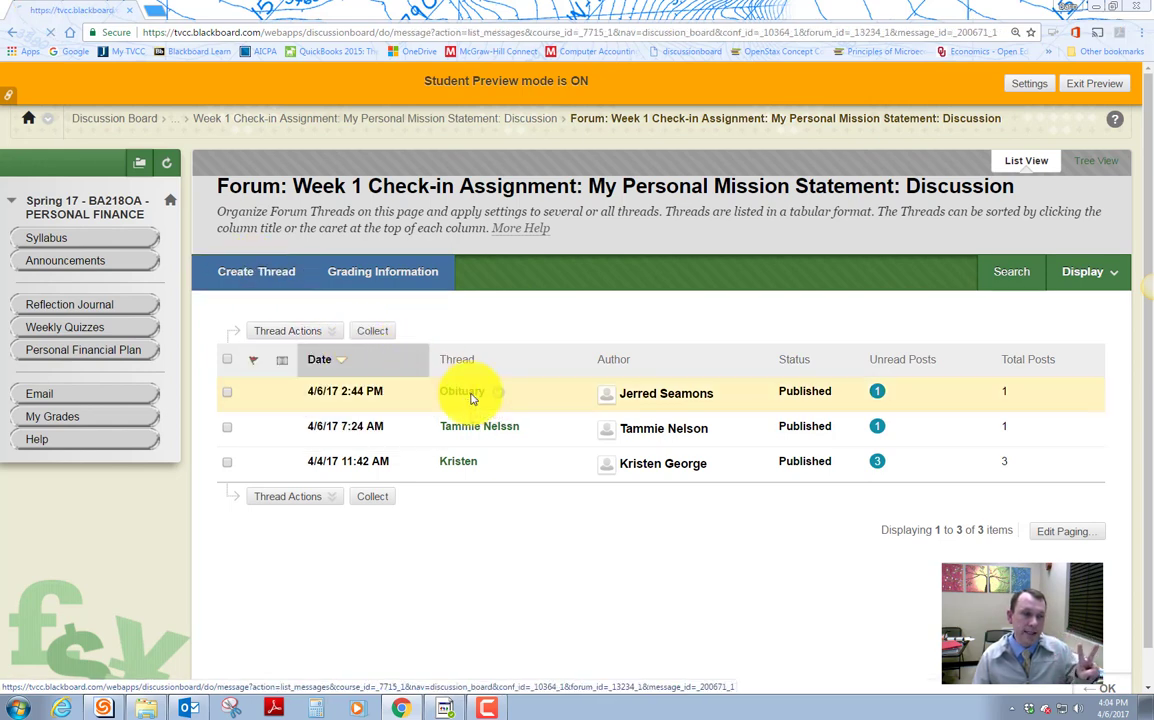
pyautogui.click(460, 390)
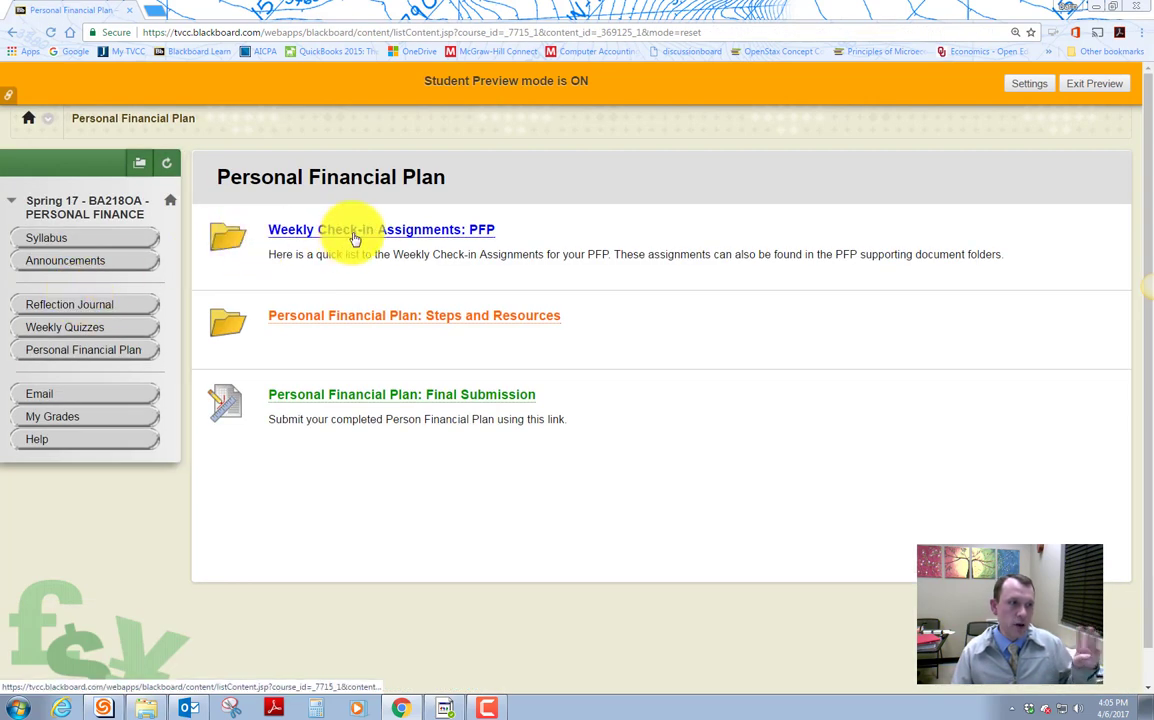
# Step: View the Weekly Check-in Assignments: PFP page listing Weeks 1 through 4
pyautogui.click(380, 228)
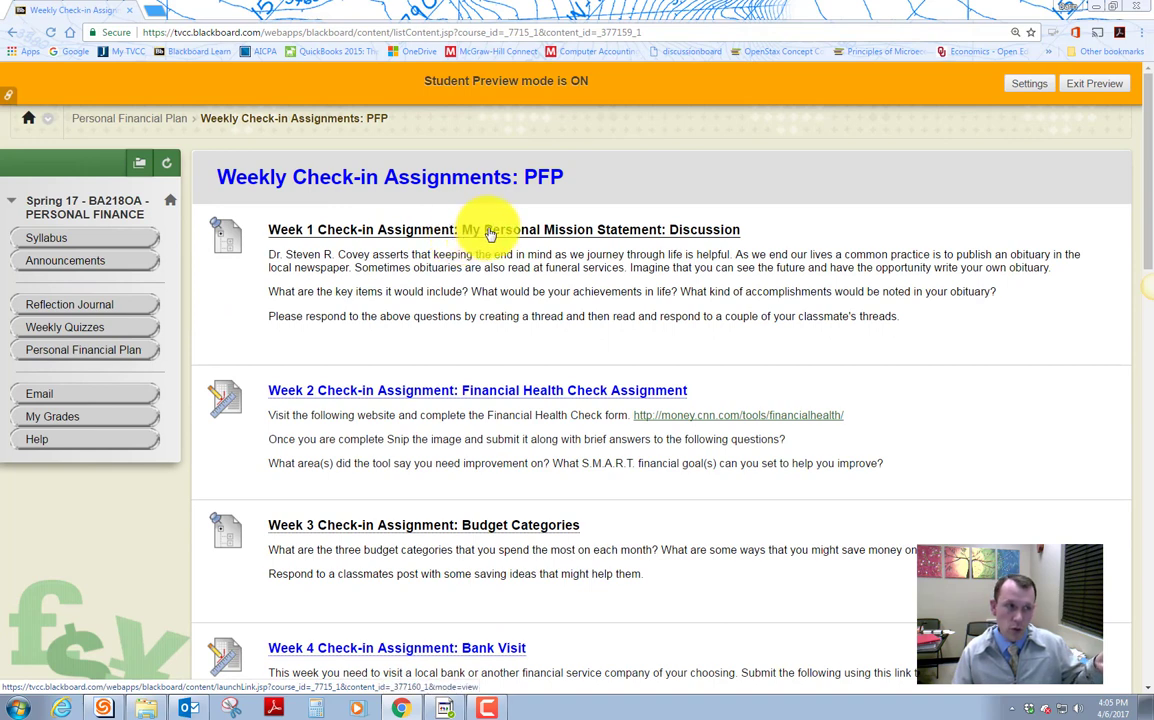
pyautogui.moveTo(464, 384)
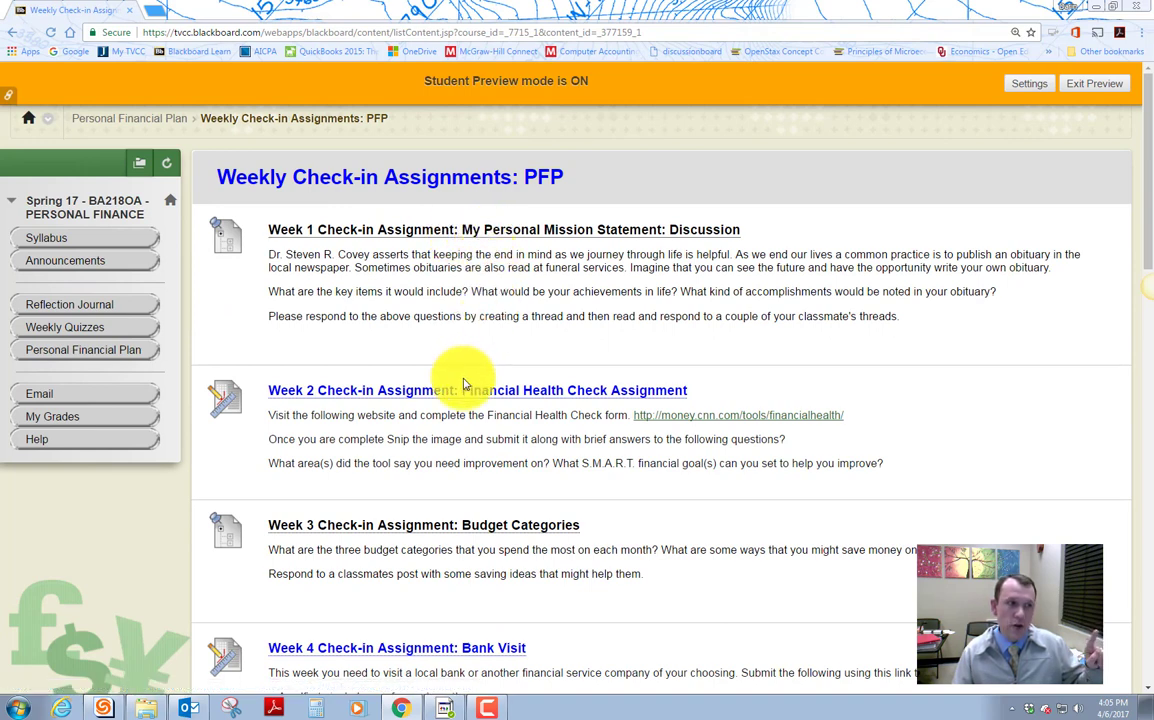
pyautogui.moveTo(458, 390)
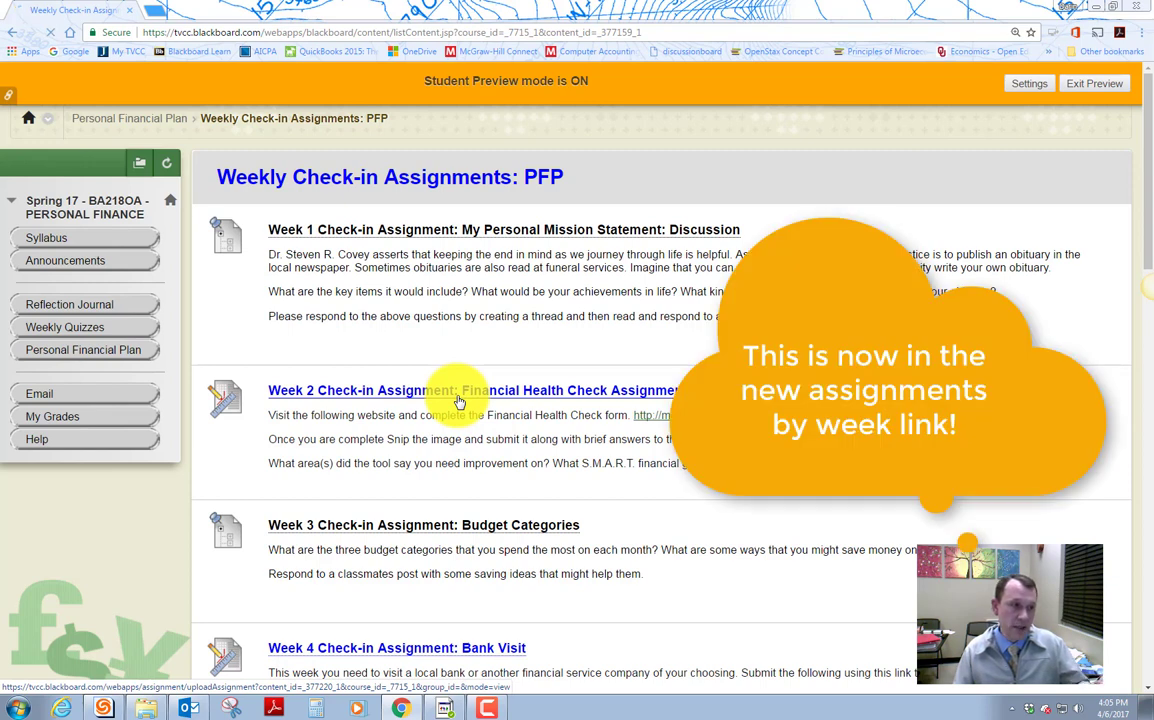
pyautogui.click(460, 390)
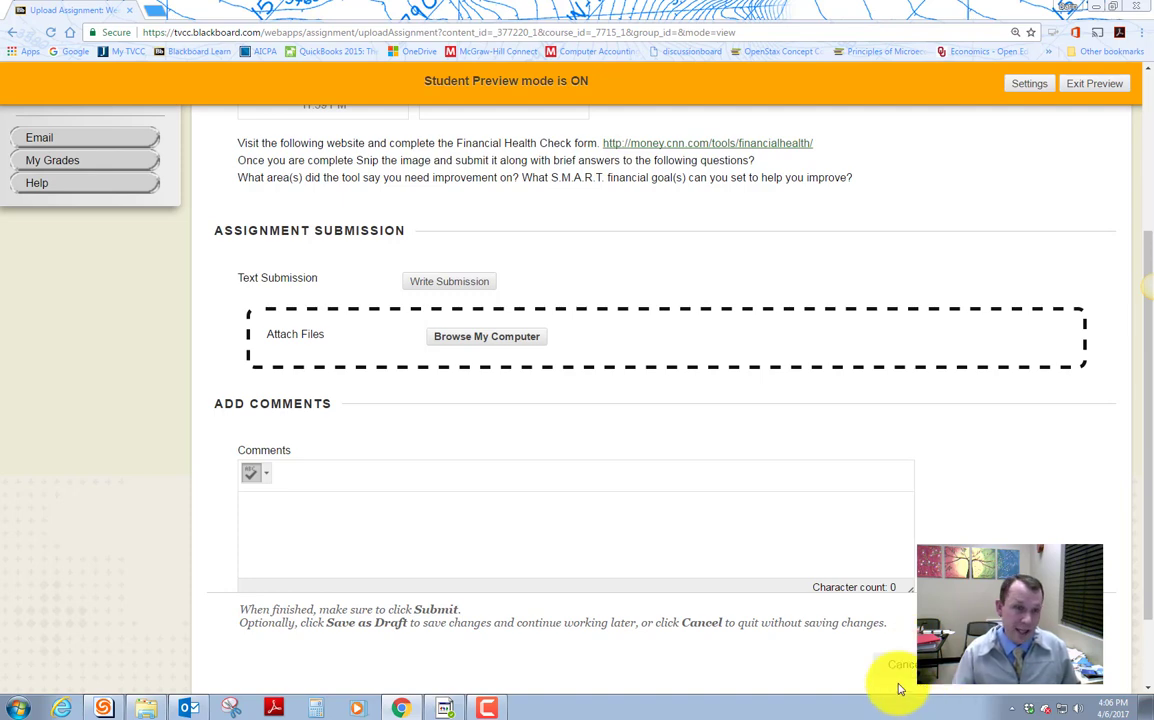
pyautogui.click(900, 664)
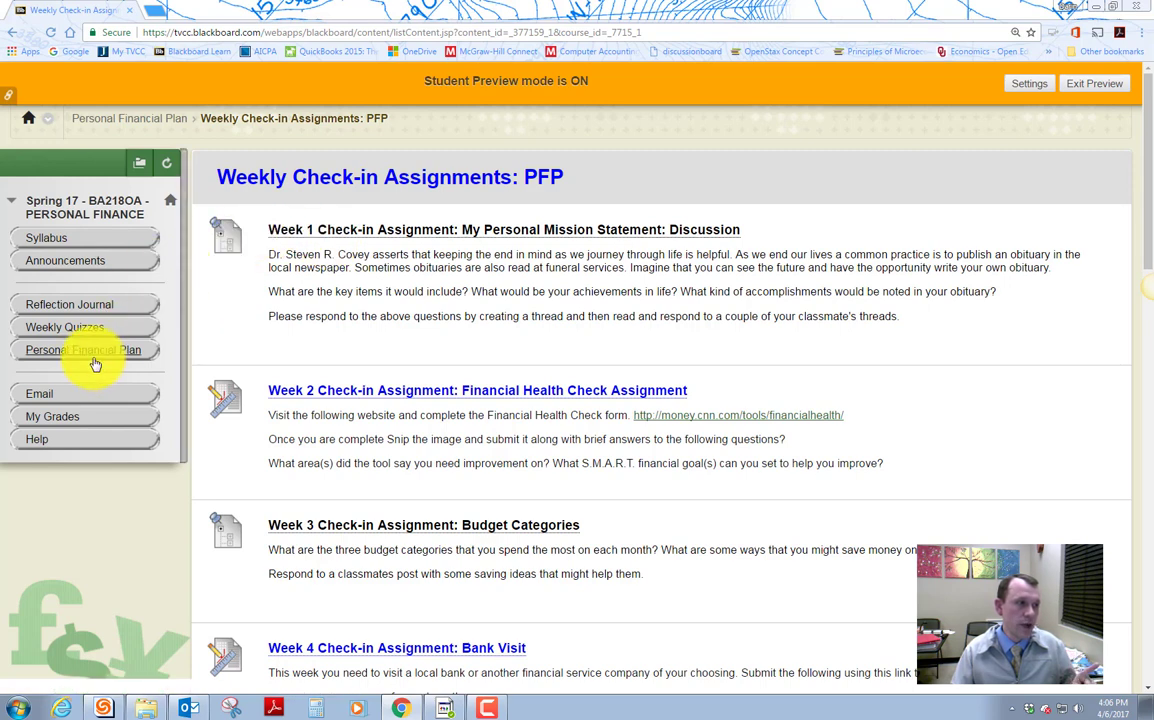
pyautogui.moveTo(96, 350)
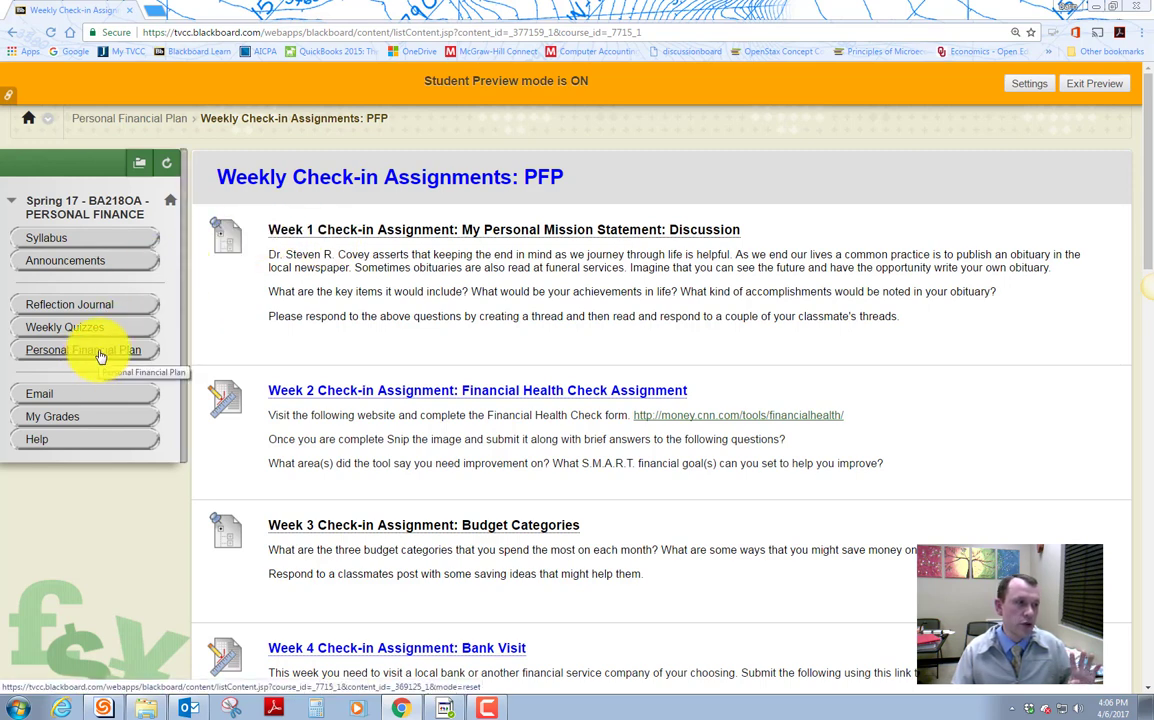
# Step: View Personal Financial Plan: Steps and Resources, listing Steps 1 through 5
pyautogui.click(84, 348)
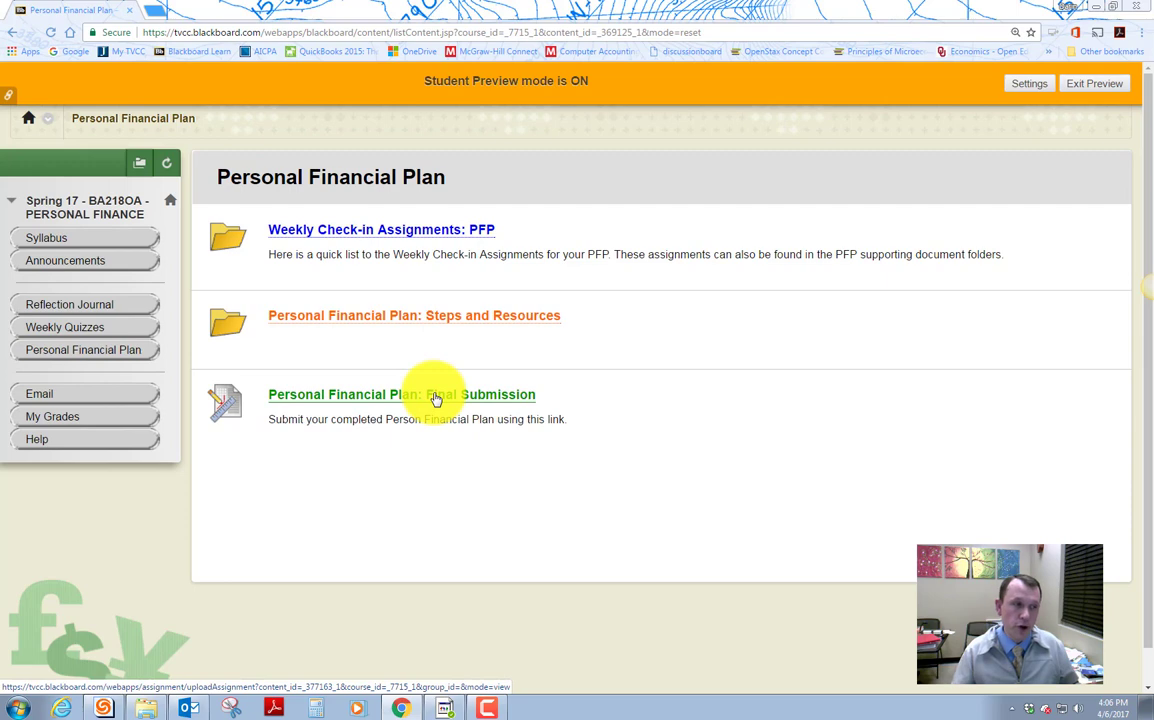
pyautogui.click(414, 316)
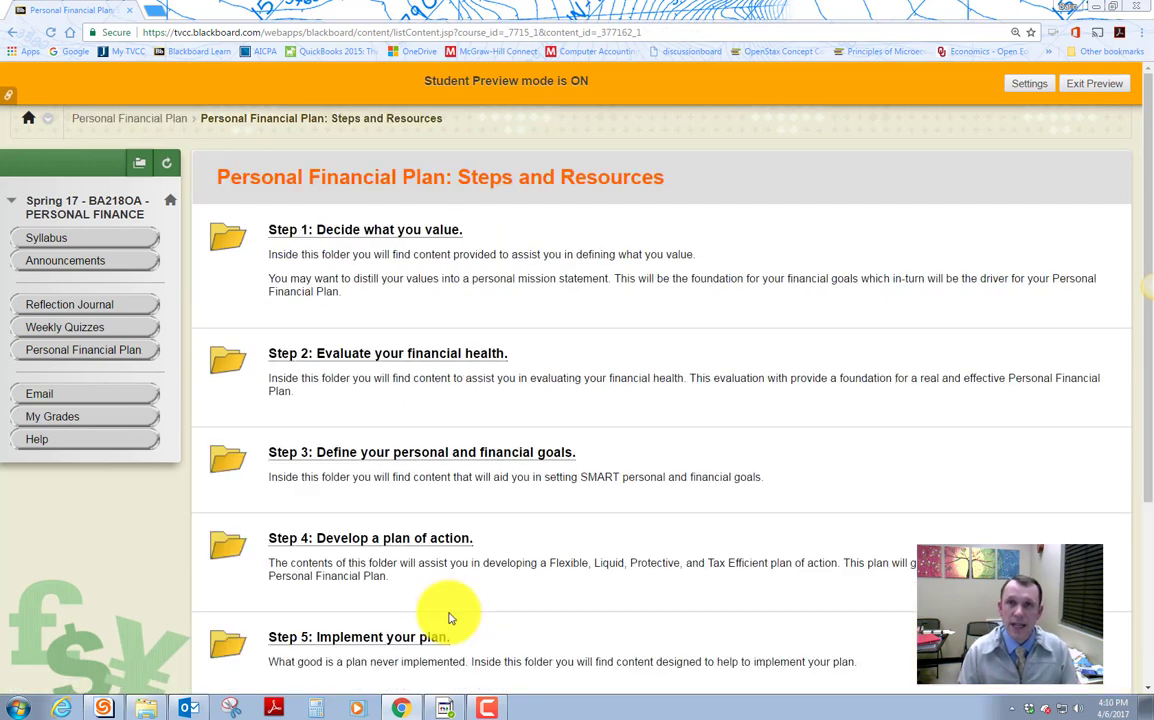